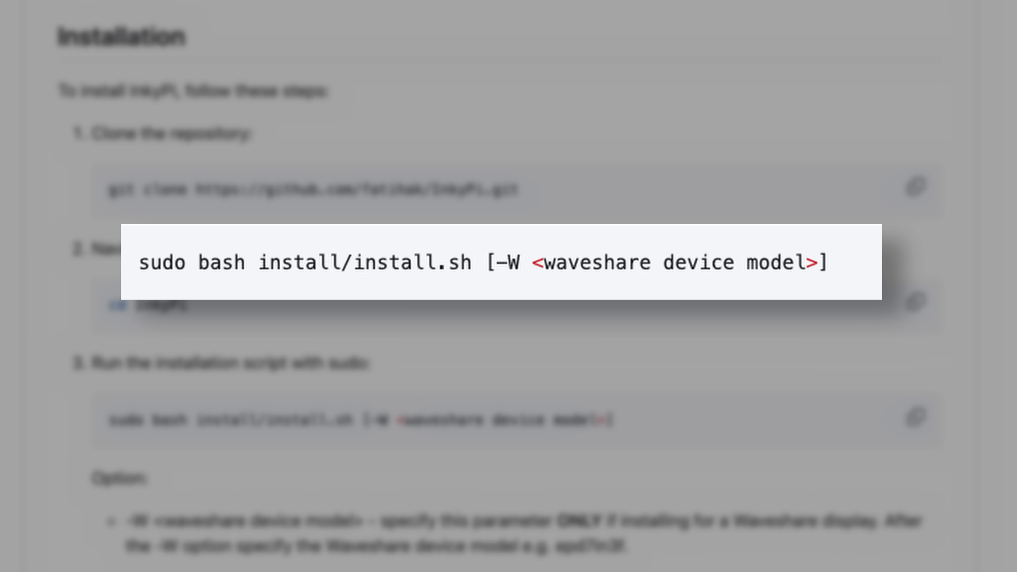
# Step: Reach the calendar's Settings and sharing page and copy its secret iCal address
pyautogui.scroll(-3)
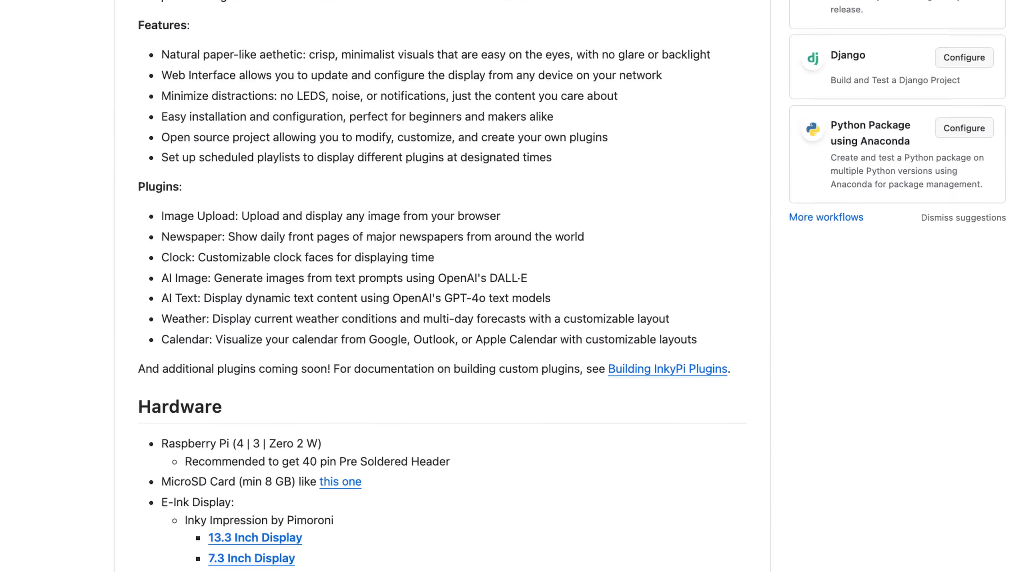
pyautogui.scroll(-3)
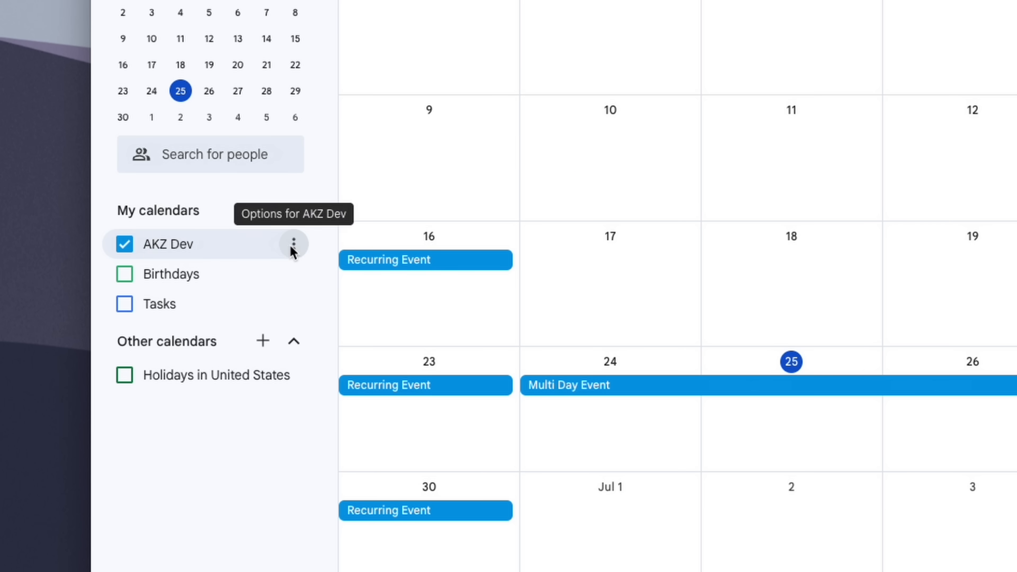
pyautogui.click(292, 243)
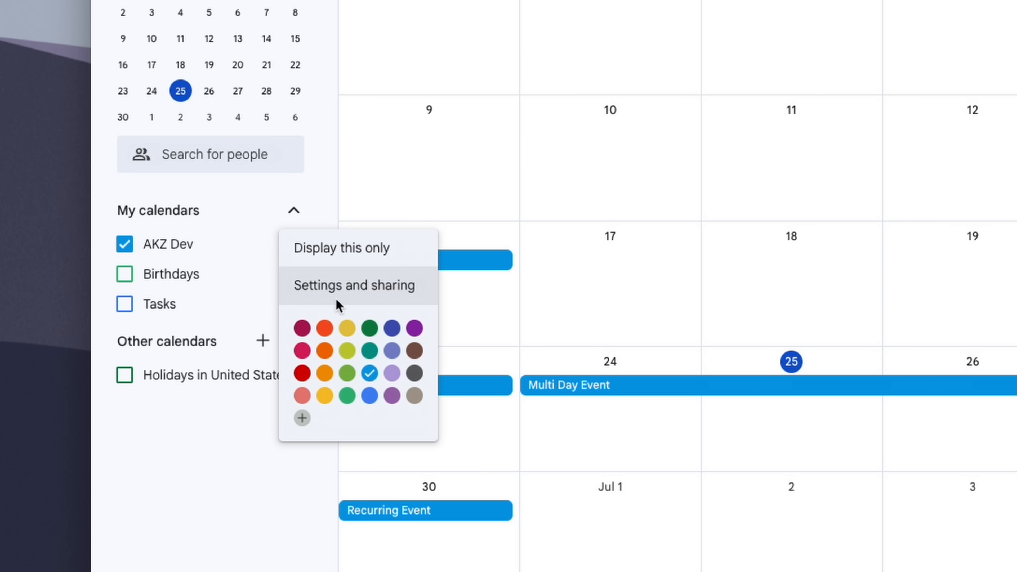
pyautogui.click(354, 285)
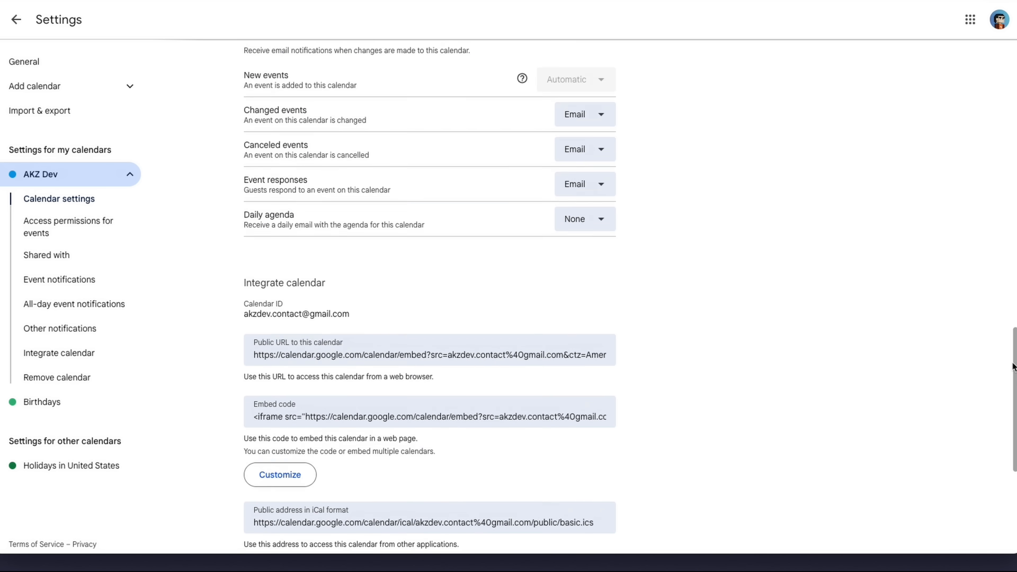
pyautogui.scroll(-3)
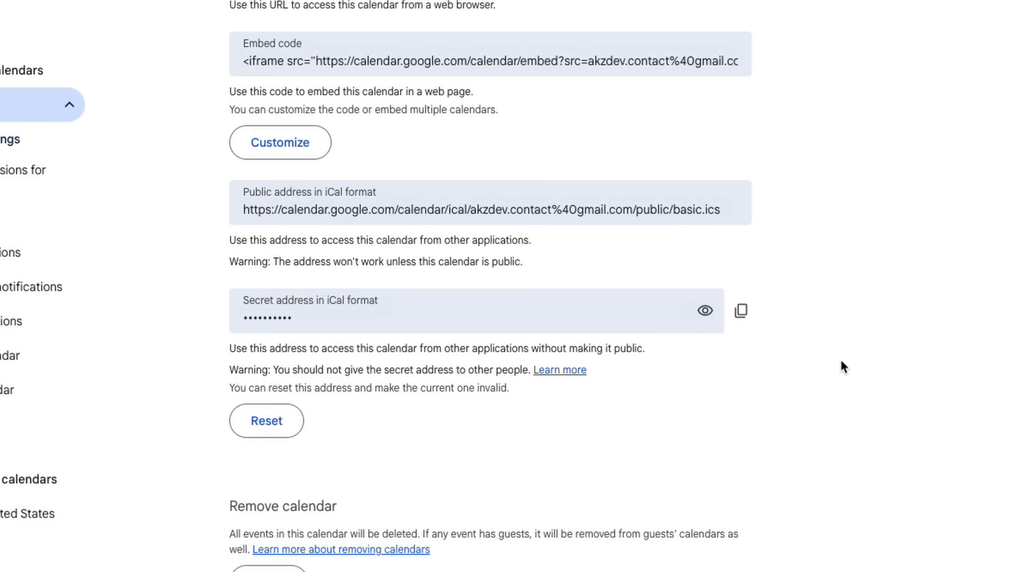
pyautogui.click(704, 309)
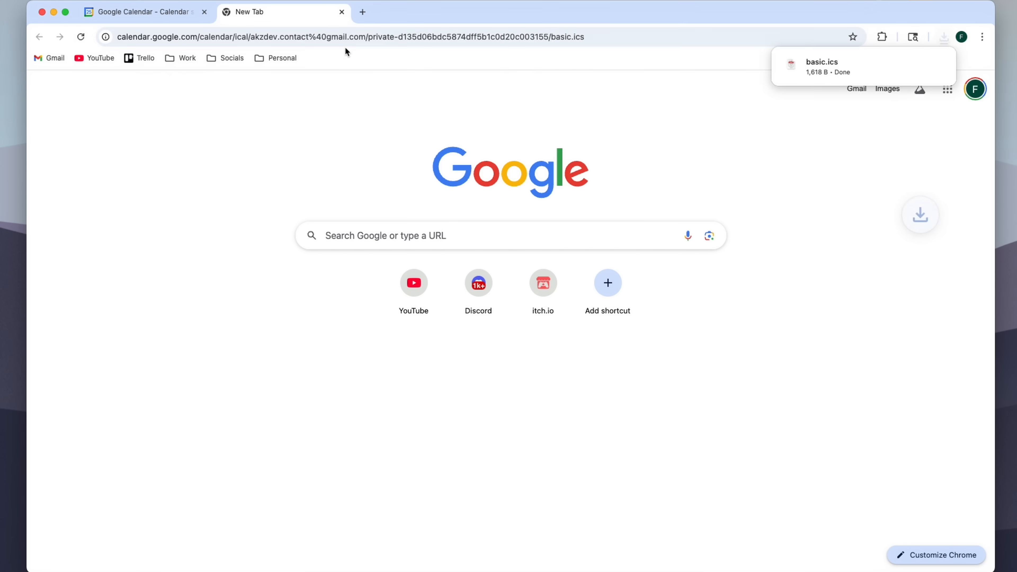
# Step: View the downloaded basic.ics file and read through its VEVENT entries
pyautogui.click(821, 61)
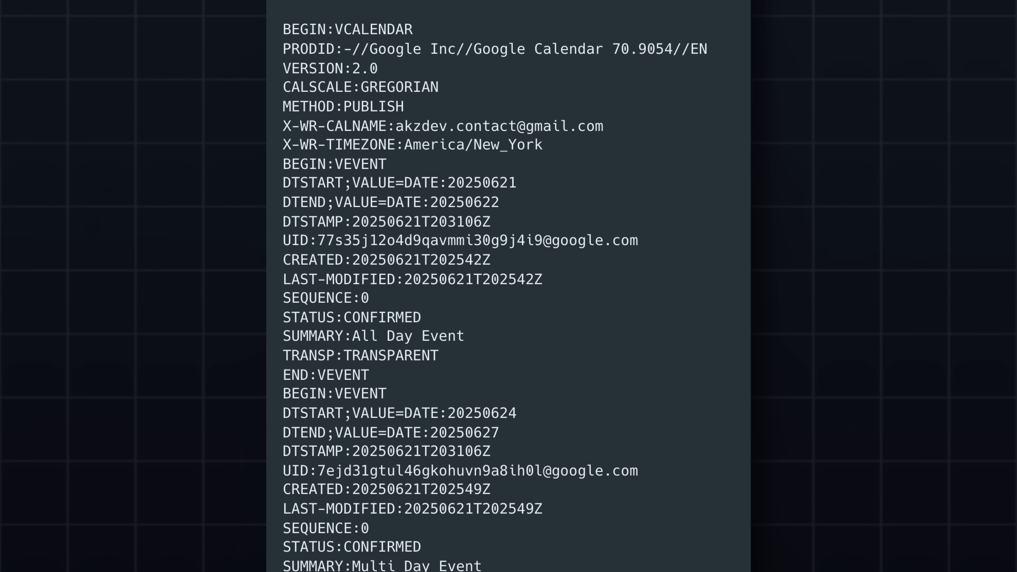
pyautogui.scroll(-3)
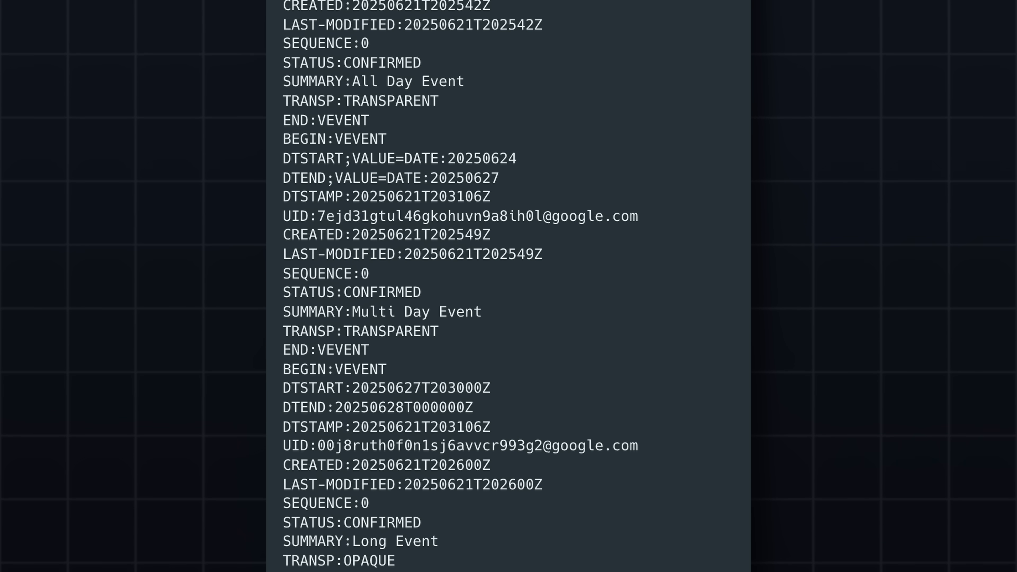
pyautogui.scroll(-3)
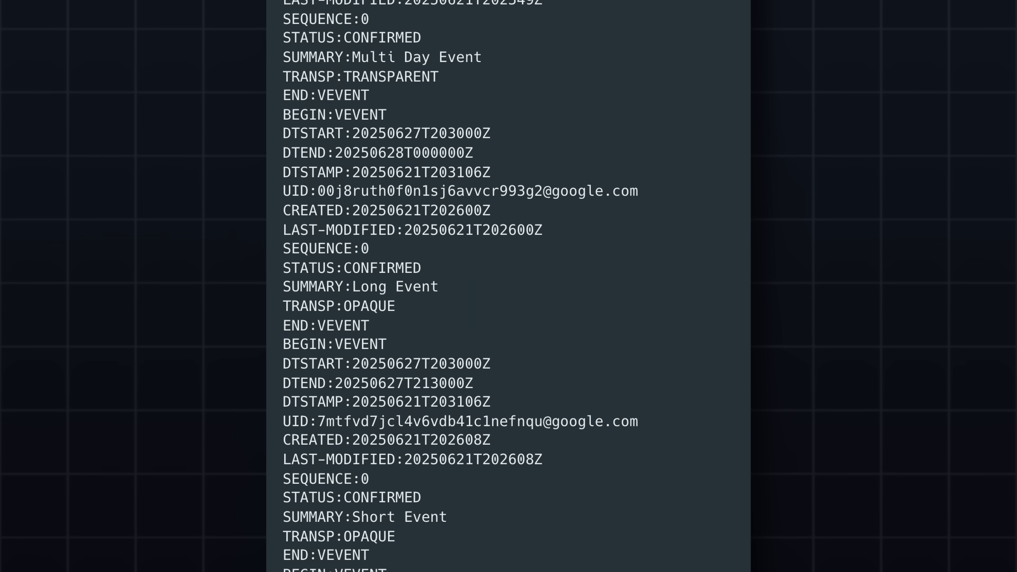
pyautogui.scroll(-3)
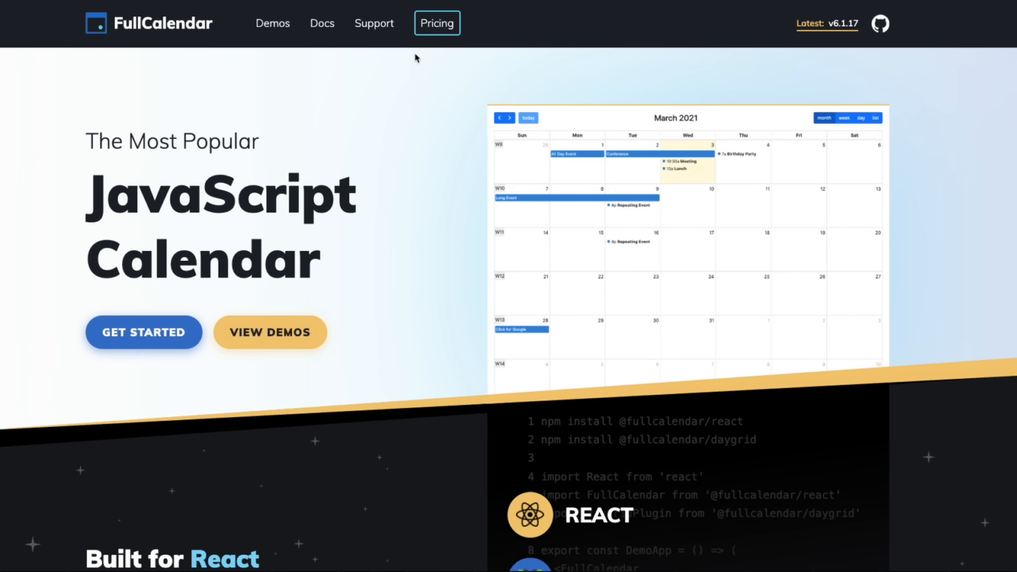
# Step: Browse the FullCalendar Docs page covering display options and views
pyautogui.click(323, 23)
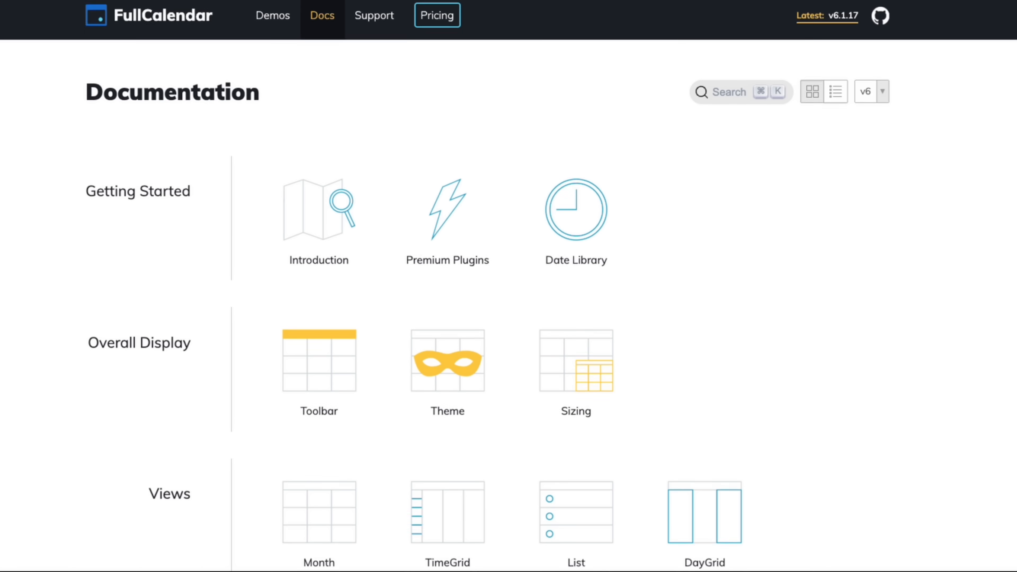
pyautogui.scroll(-3)
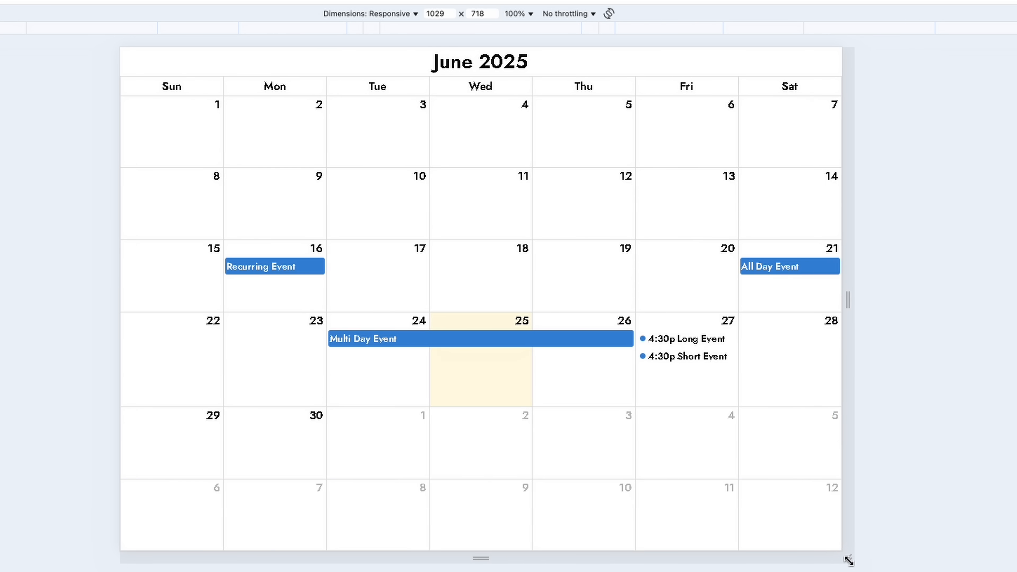
# Step: Resize the responsive viewport to about 896×571 so Saturday gets cut off
pyautogui.moveTo(848, 560); pyautogui.dragTo(867, 488)
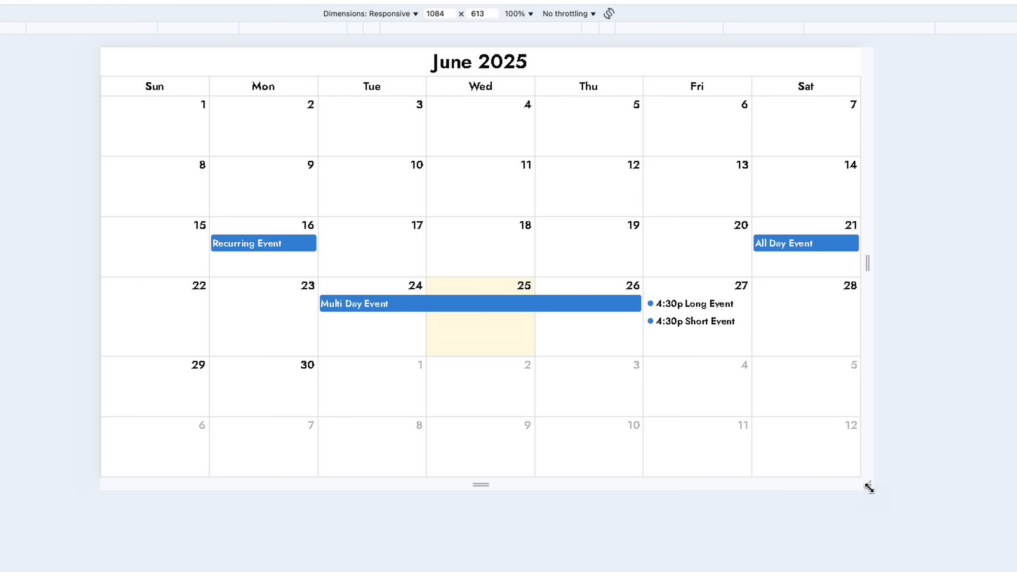
pyautogui.moveTo(867, 488); pyautogui.dragTo(803, 457)
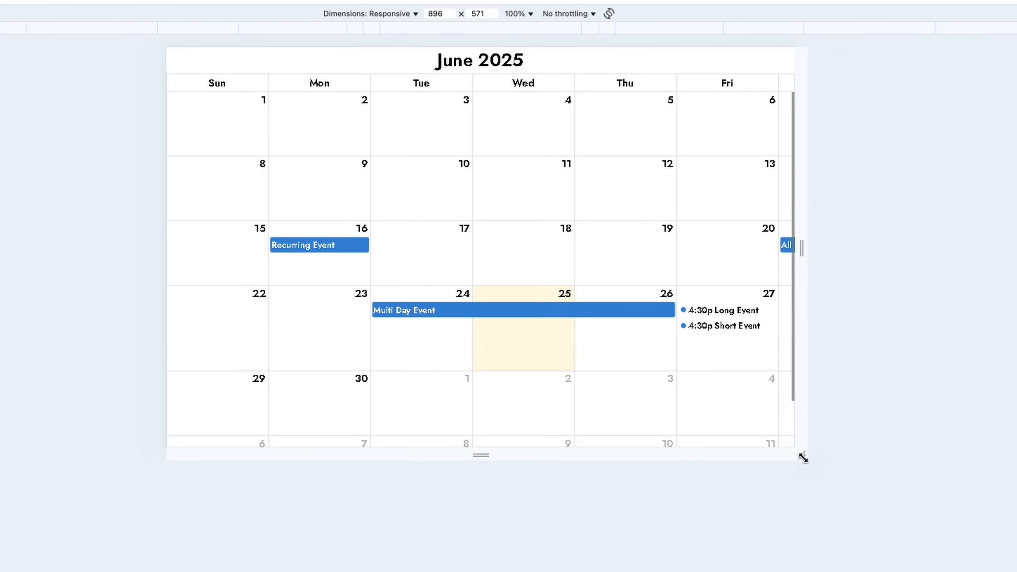
pyautogui.moveTo(803, 457); pyautogui.dragTo(911, 477)
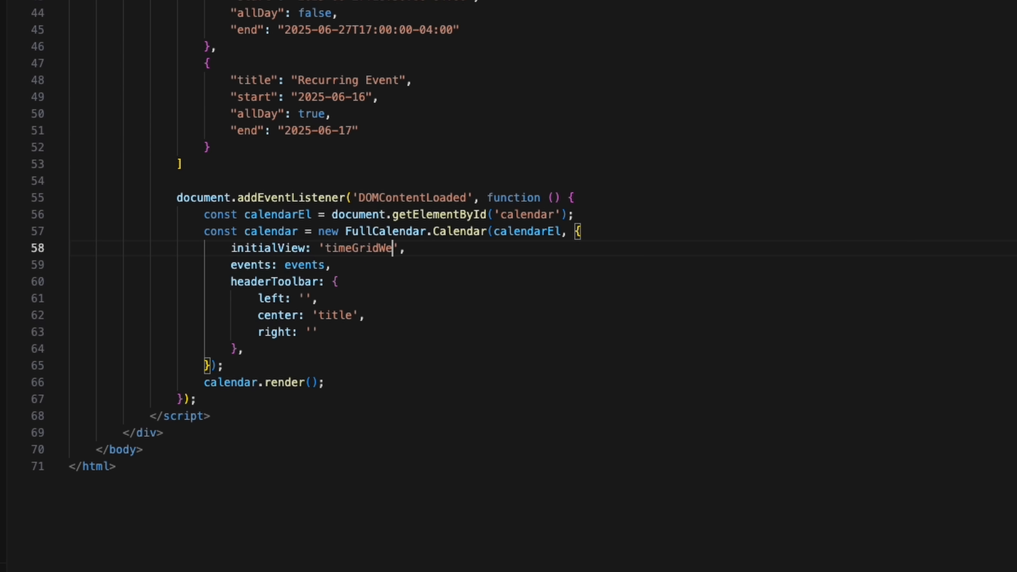
# Step: Complete the initialView option to 'timeGridWeek' in the HTML file
pyautogui.write('ek')
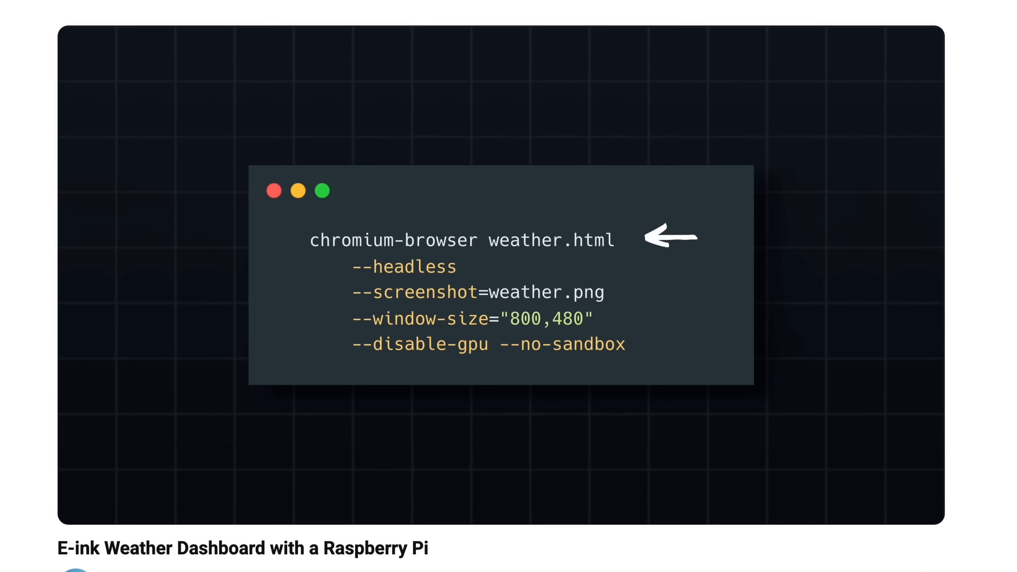
pyautogui.scroll(-3)
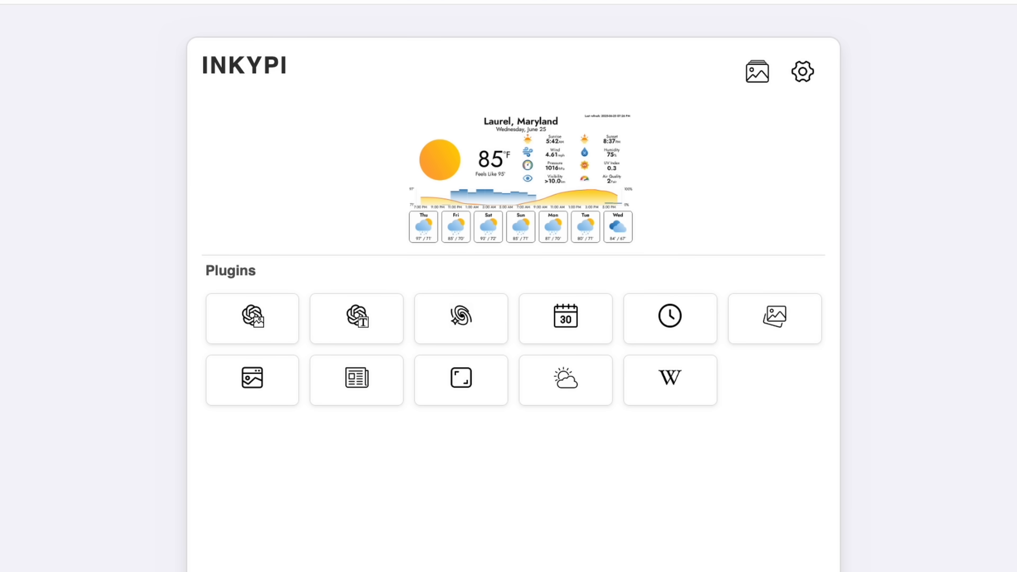
pyautogui.moveTo(565, 318)
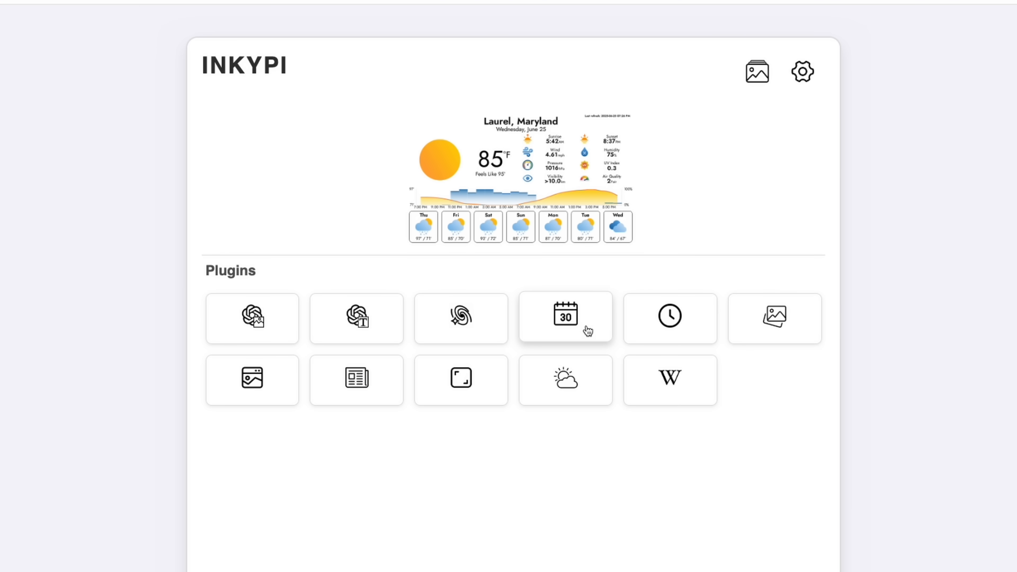
# Step: Enter the Calendar plugin settings and try the Week, List and Month layouts
pyautogui.click(565, 318)
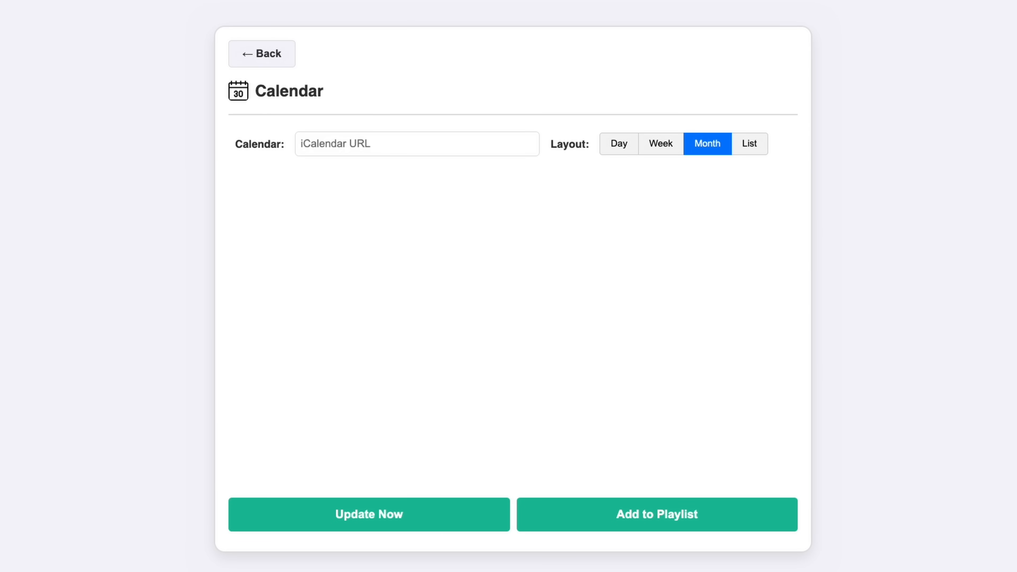
pyautogui.click(660, 144)
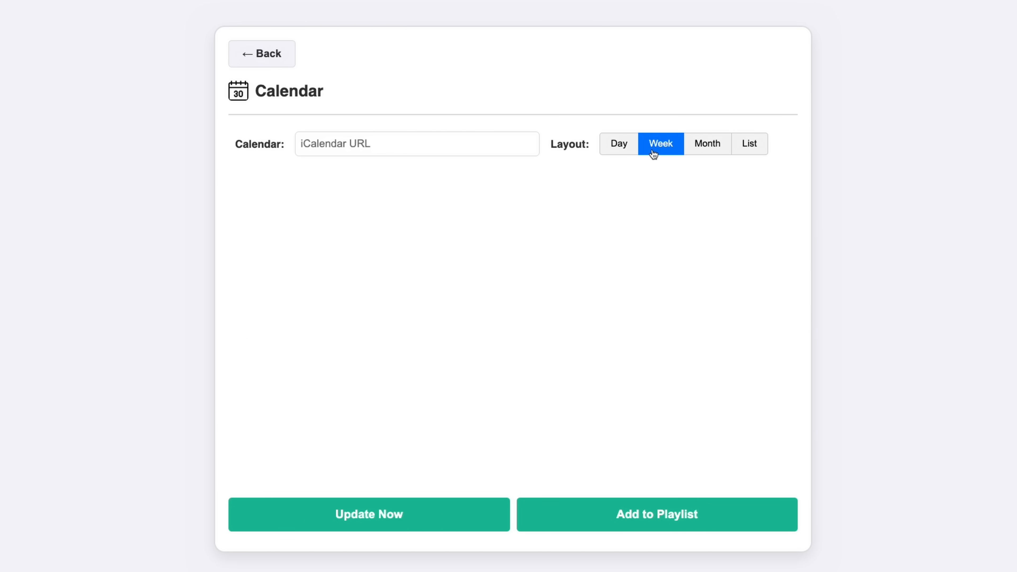
pyautogui.click(748, 144)
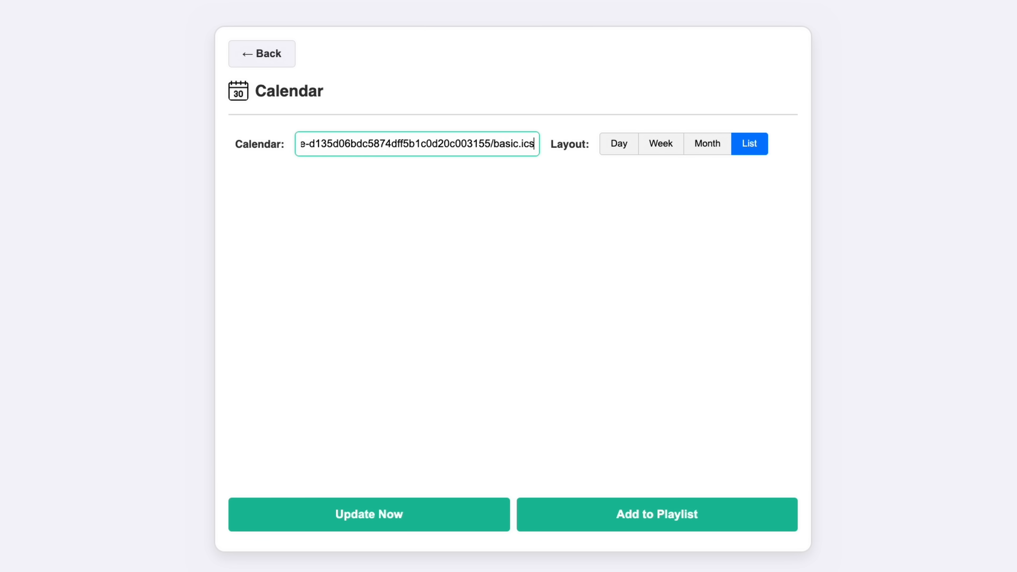
pyautogui.click(706, 144)
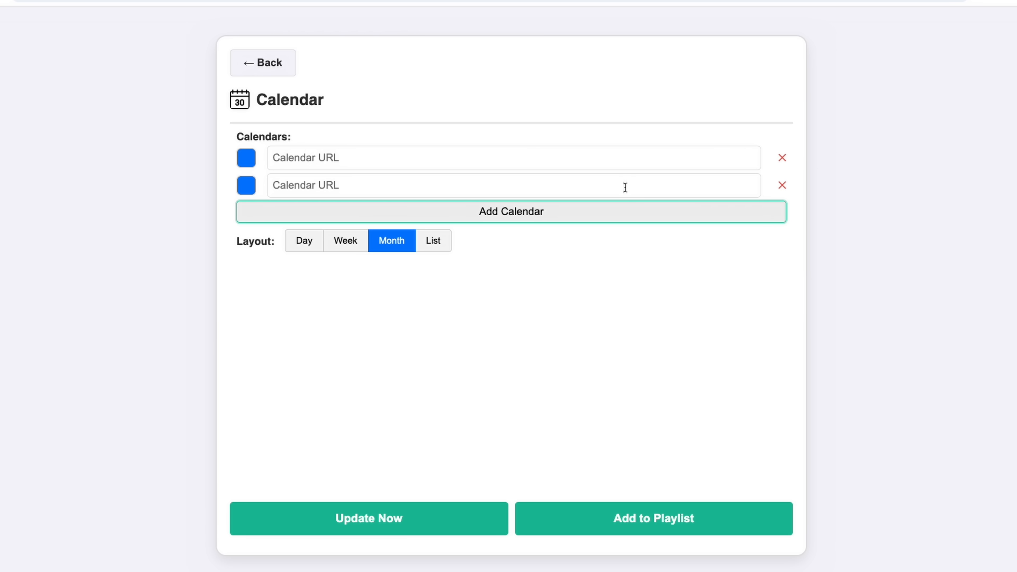
# Step: Add a third calendar URL row and pick a colour for it
pyautogui.click(245, 158)
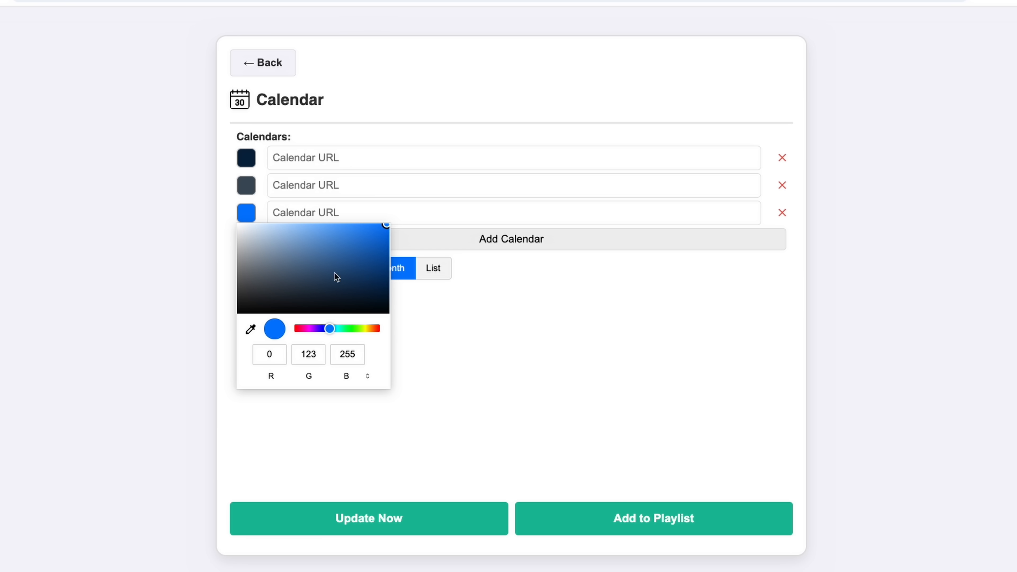
pyautogui.click(299, 235)
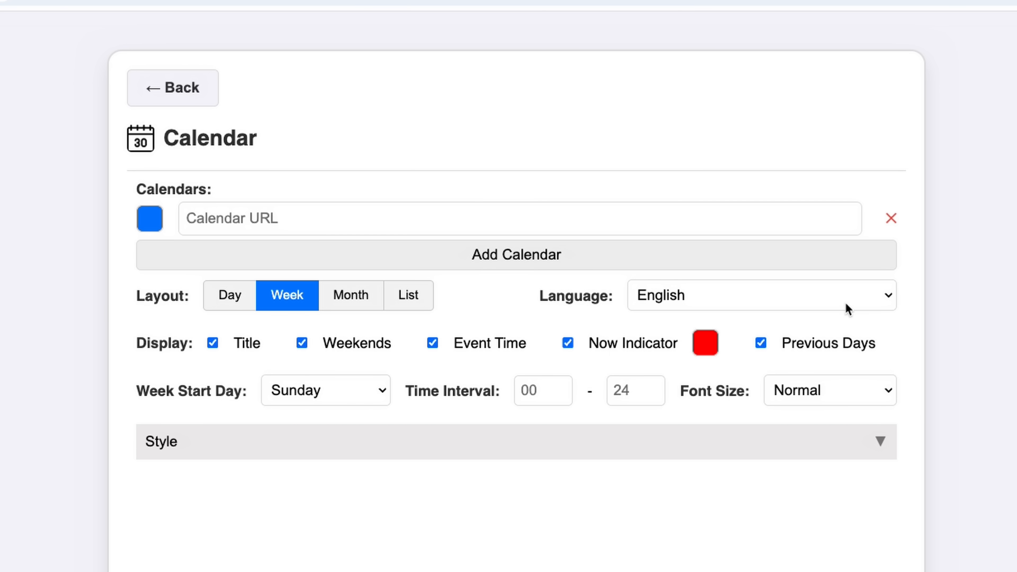
# Step: Check language and week-start choices, uncheck Title and Weekends, and expand Style
pyautogui.click(760, 295)
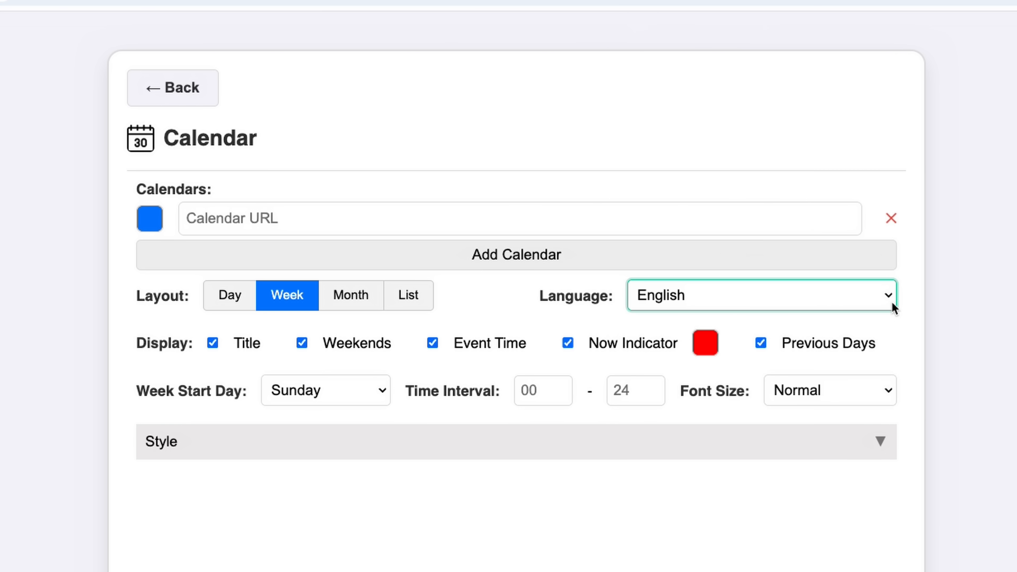
pyautogui.click(324, 389)
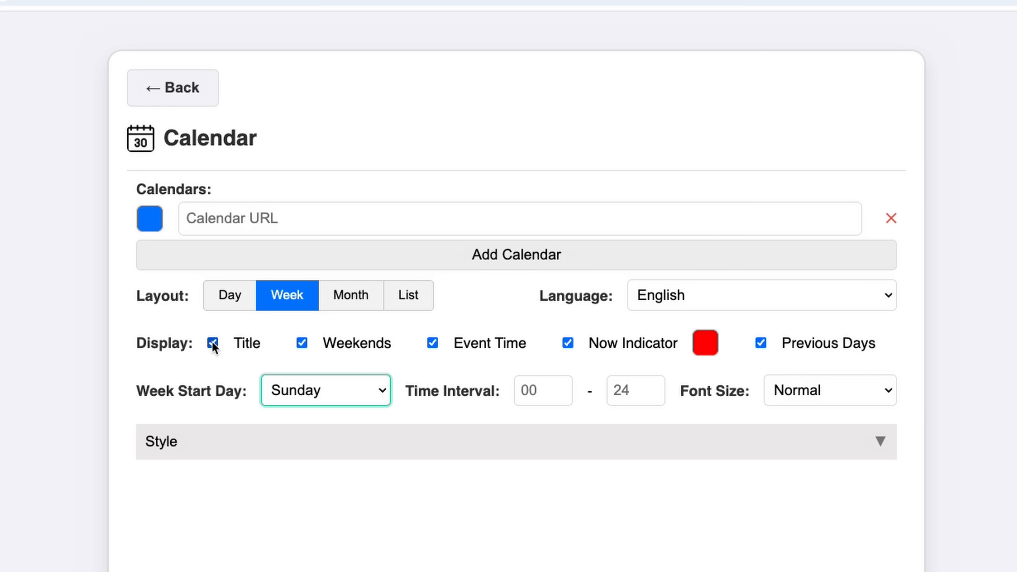
pyautogui.click(212, 342)
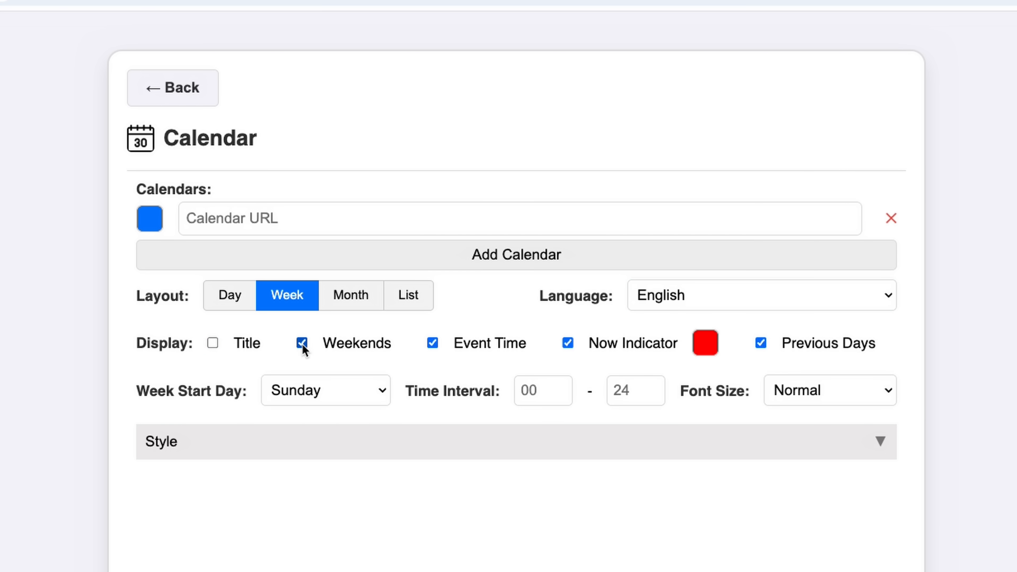
pyautogui.click(301, 342)
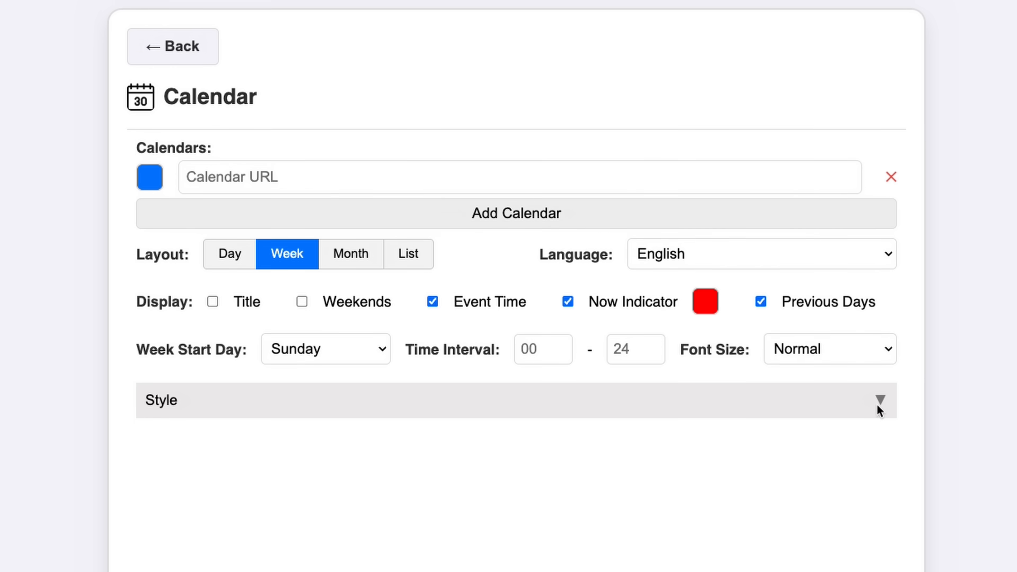
pyautogui.click(880, 400)
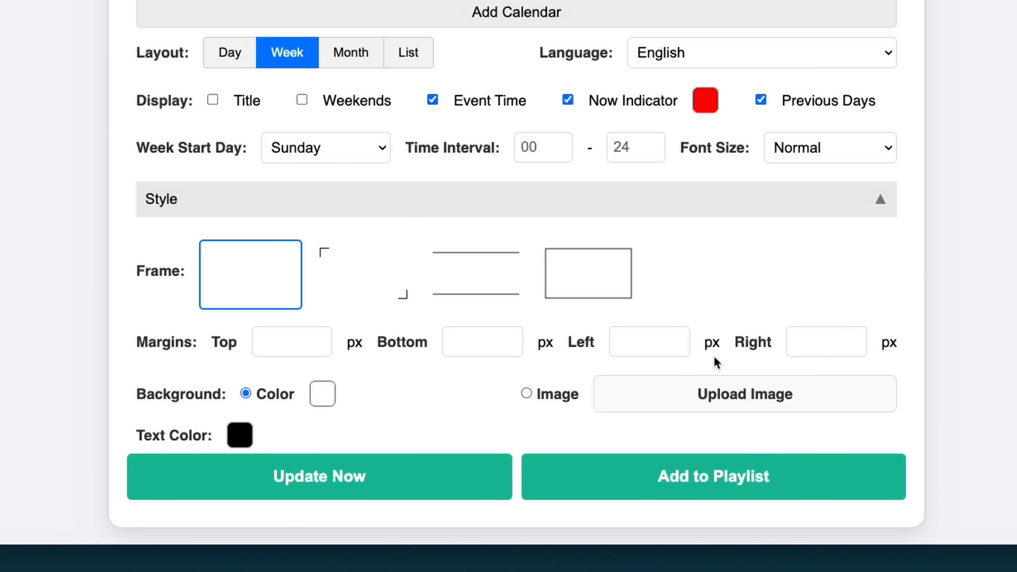
pyautogui.moveTo(487, 417)
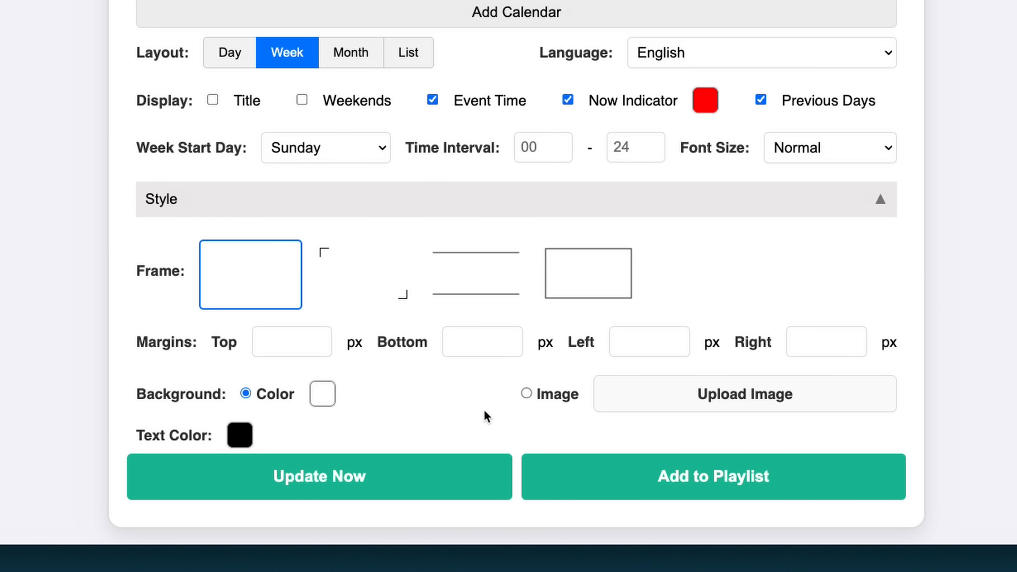